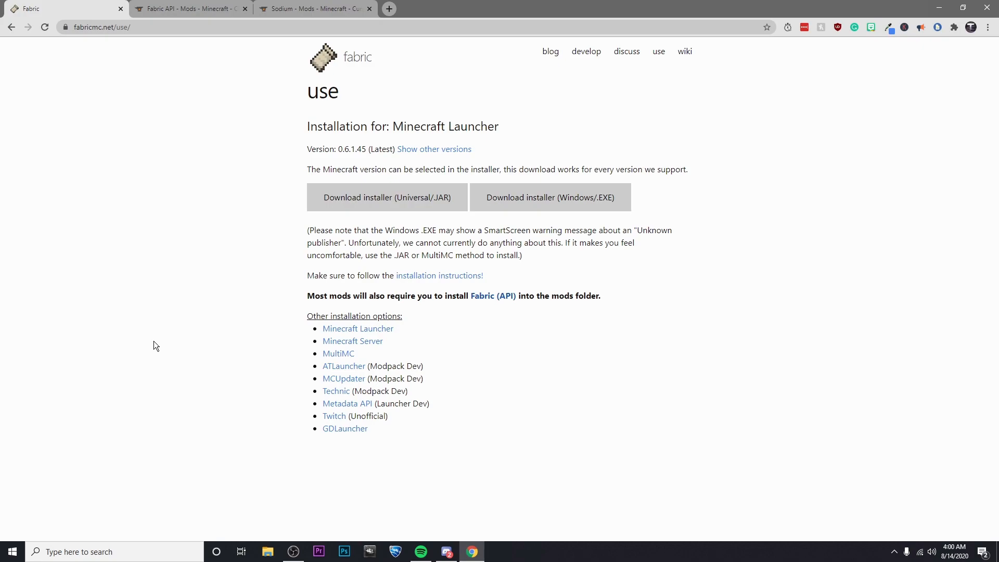
mouse_move(237, 64)
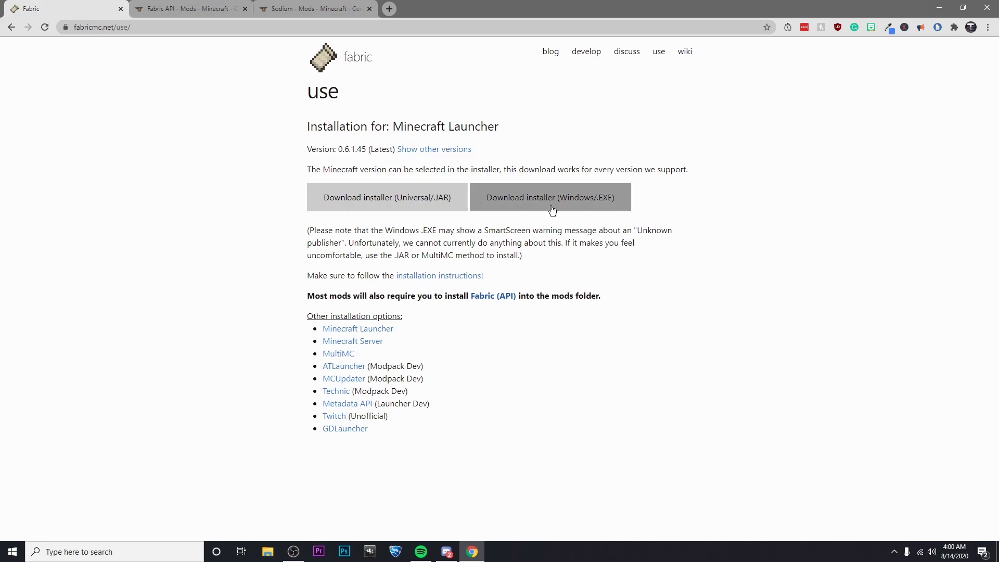
- Download the Windows (.EXE) Fabric installer from fabricmc.net/use
click(549, 197)
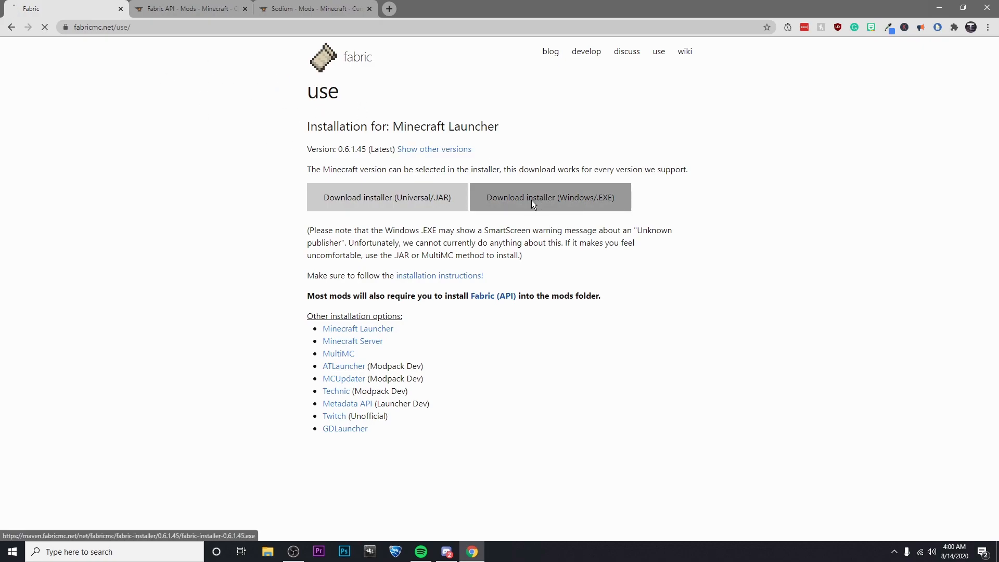
click(549, 196)
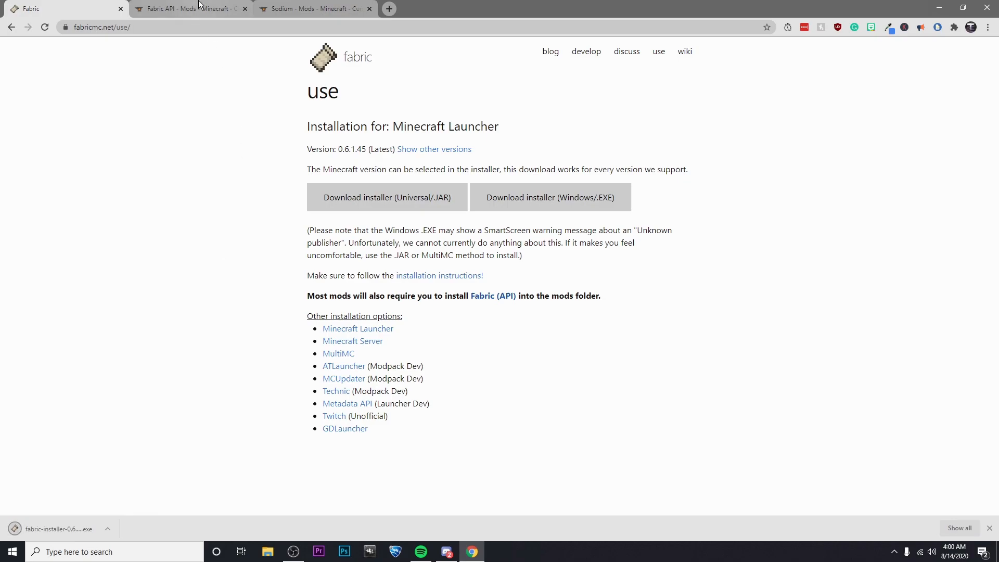
- On the Fabric API CurseForge page, show the Files tab's Recent Files list
click(187, 8)
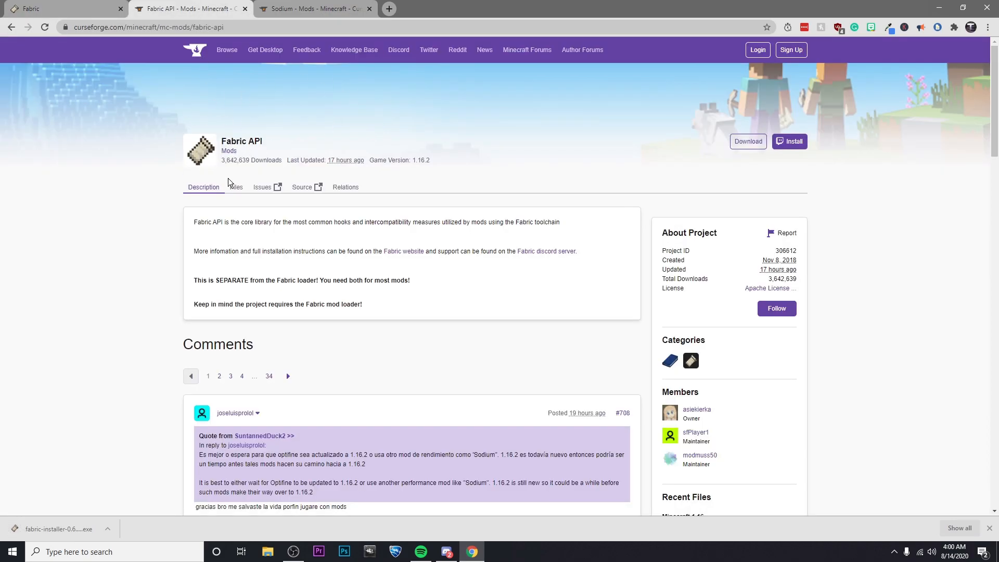
mouse_move(163, 126)
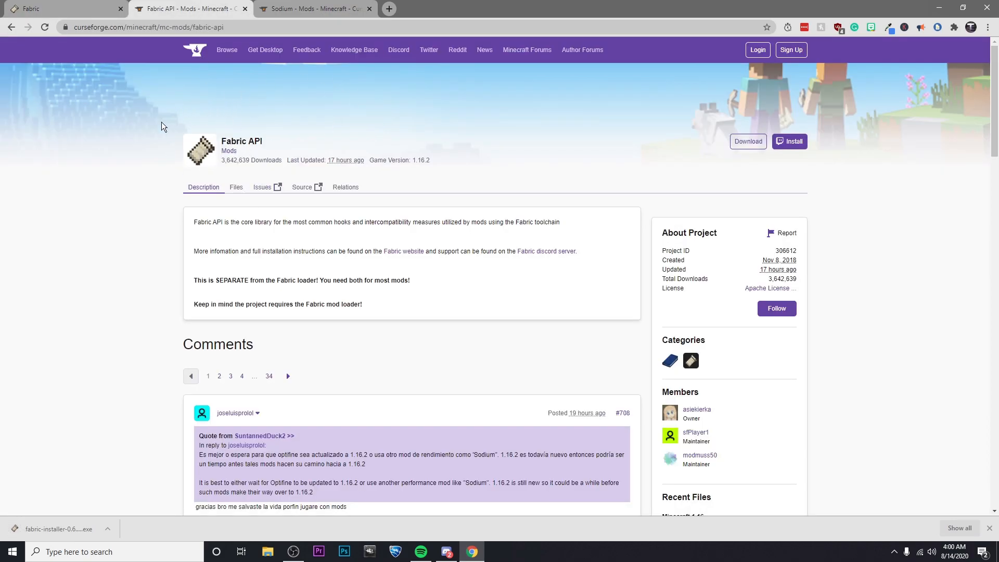
scroll(down, 3)
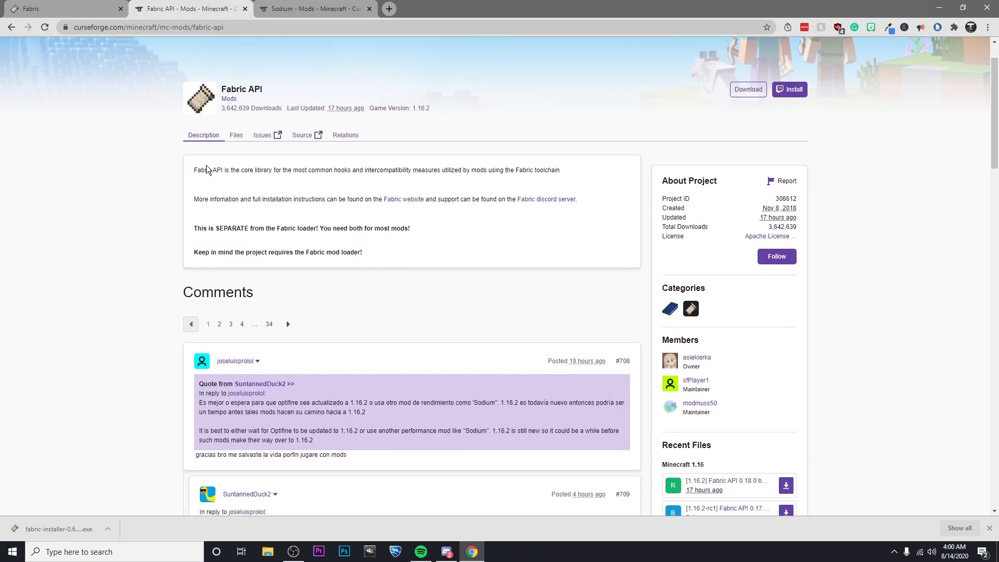
click(235, 134)
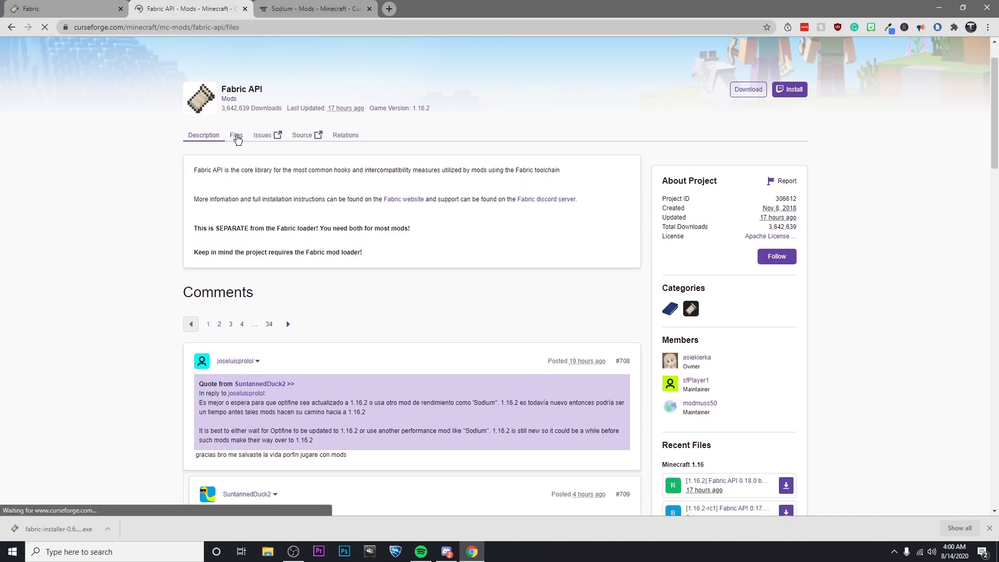
click(237, 136)
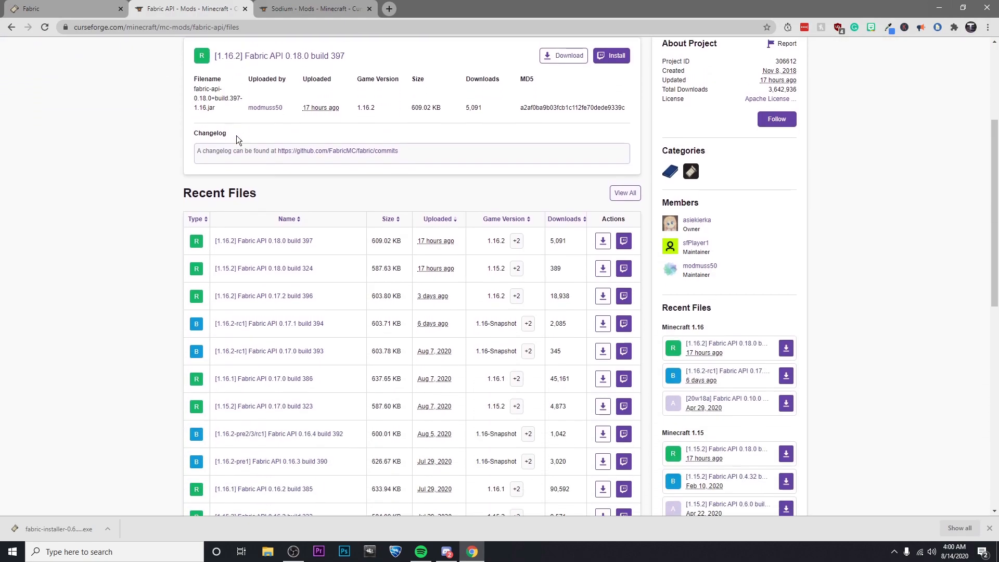
scroll(down, 3)
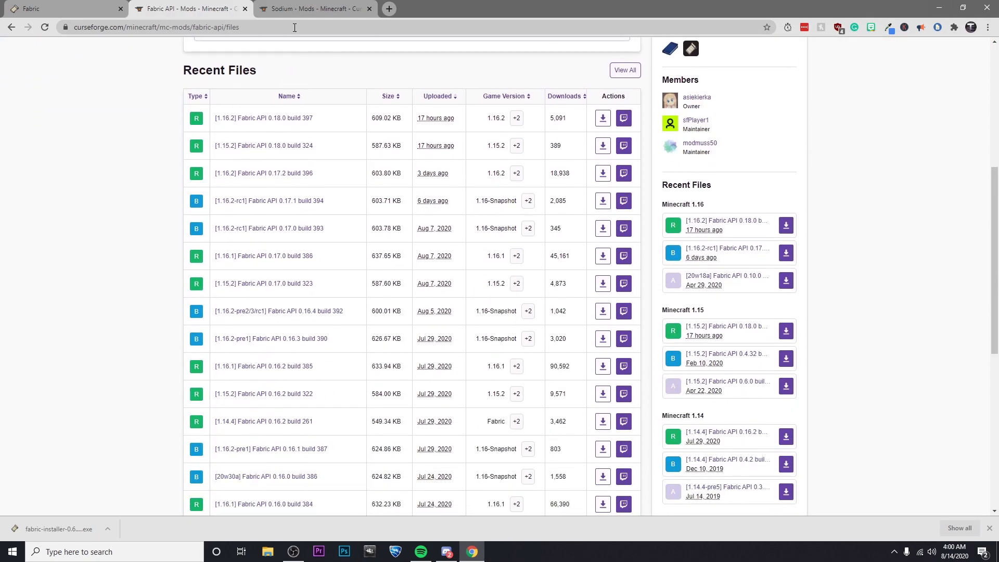
- Download Sodium mc1.16.1-0.1.0 from its CurseForge tab, then go back to the Fabric API tab
click(312, 8)
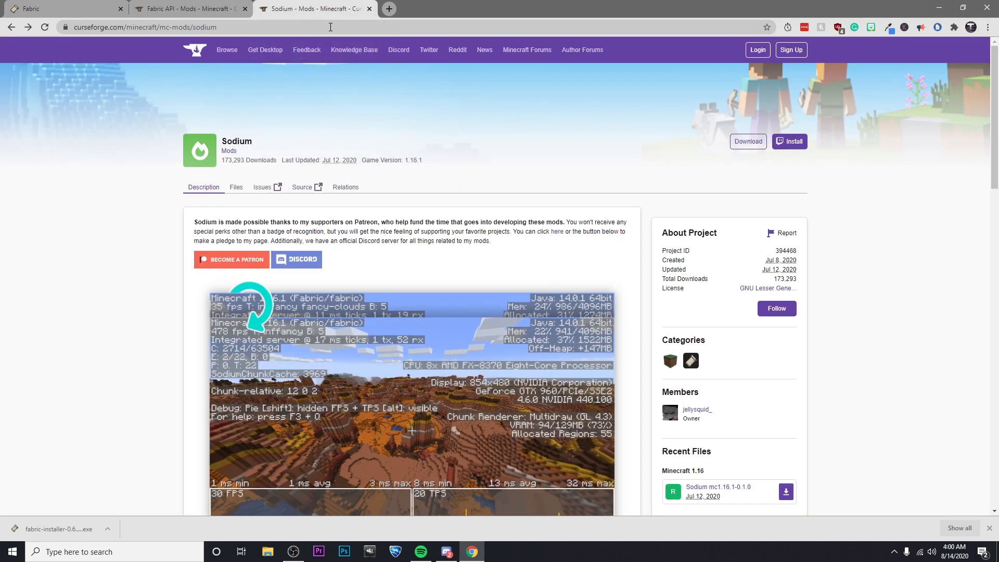
scroll(down, 3)
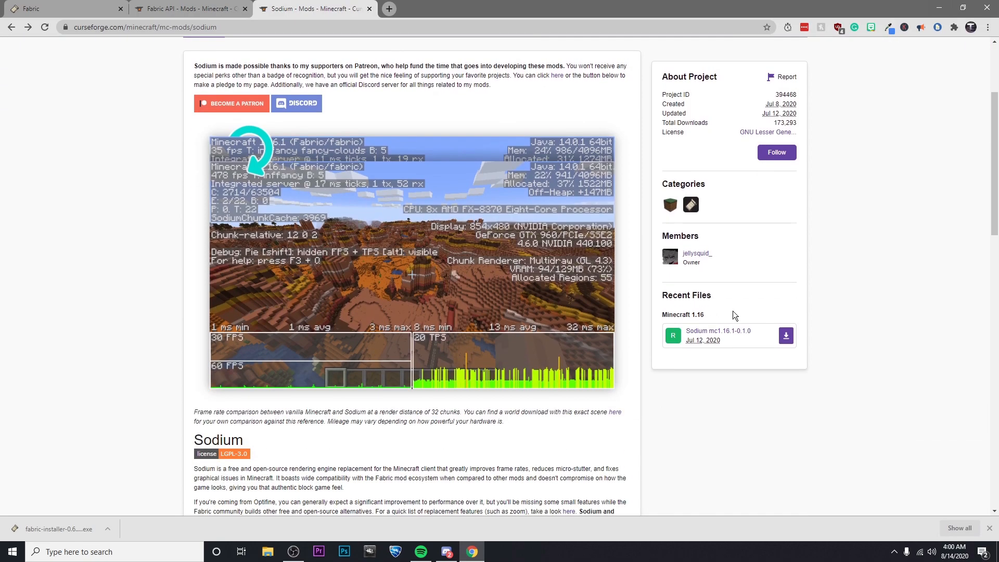
mouse_move(705, 333)
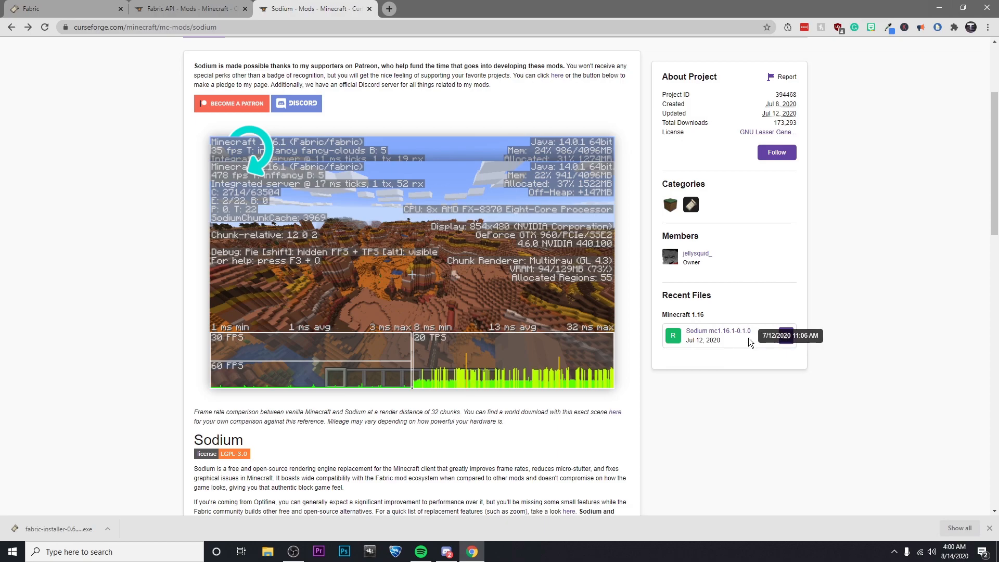
click(716, 330)
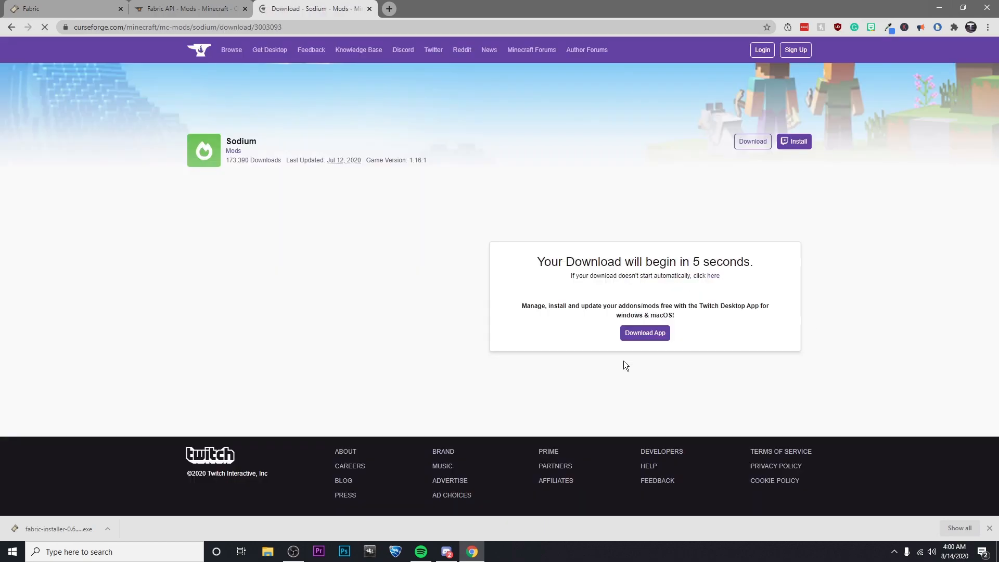
mouse_move(388, 190)
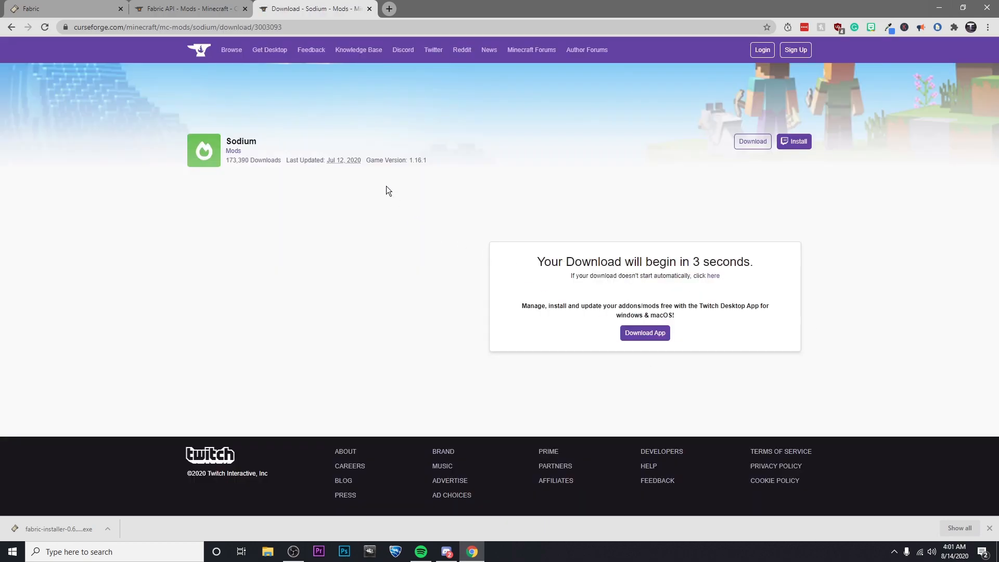
click(188, 8)
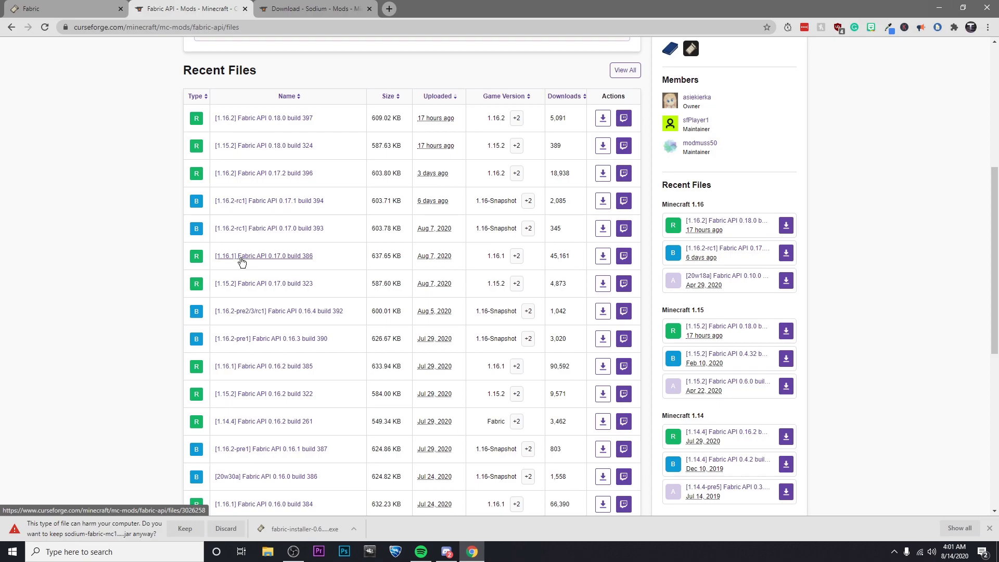
- Download '[1.16.1] Fabric API 0.17.0 build 386' and keep it in the download bar
click(263, 255)
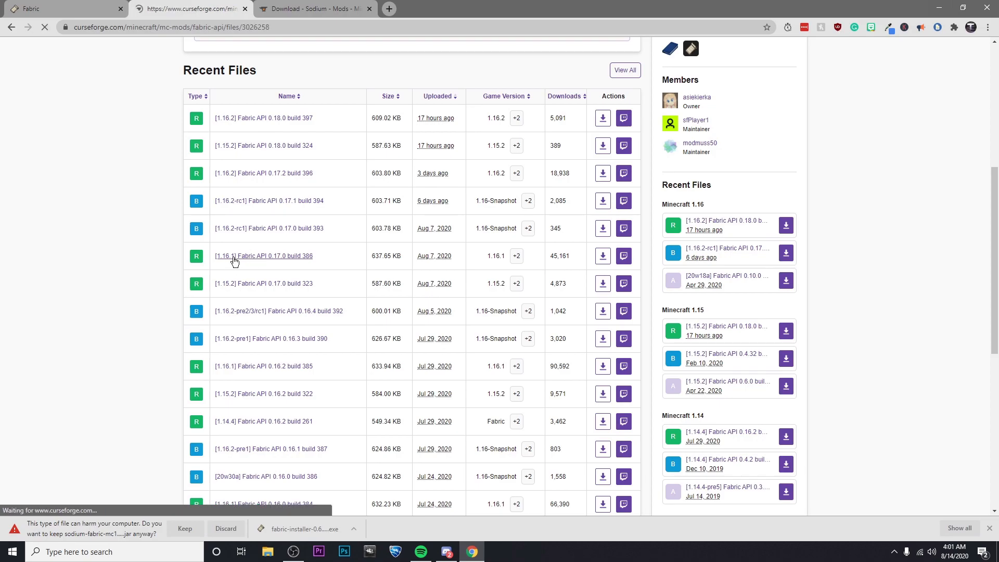
click(263, 255)
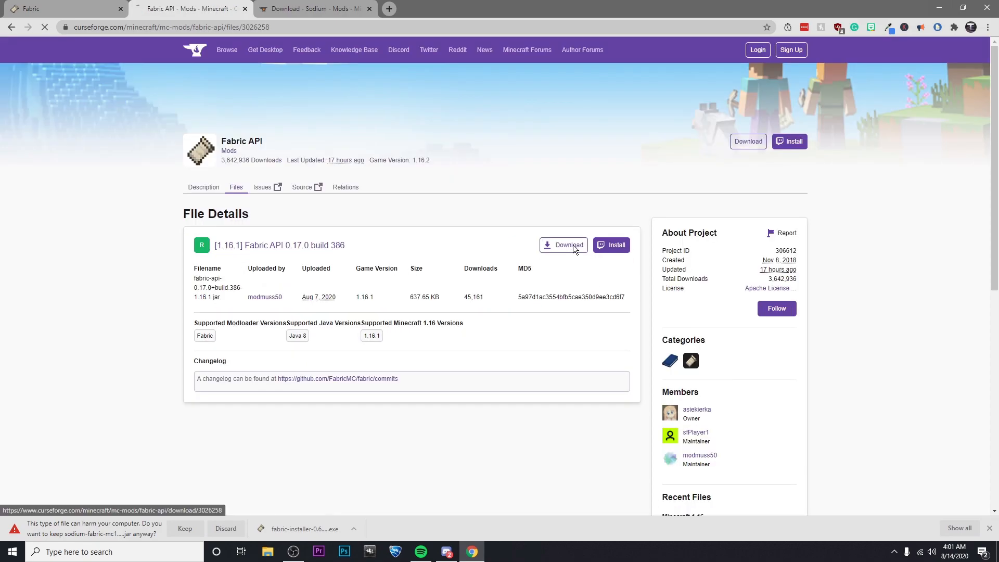
click(563, 244)
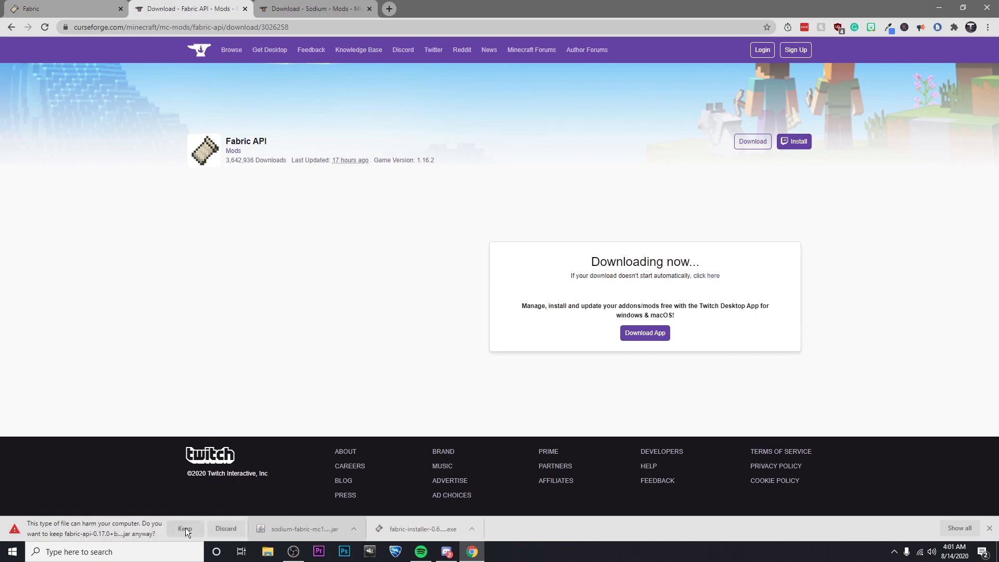
click(185, 529)
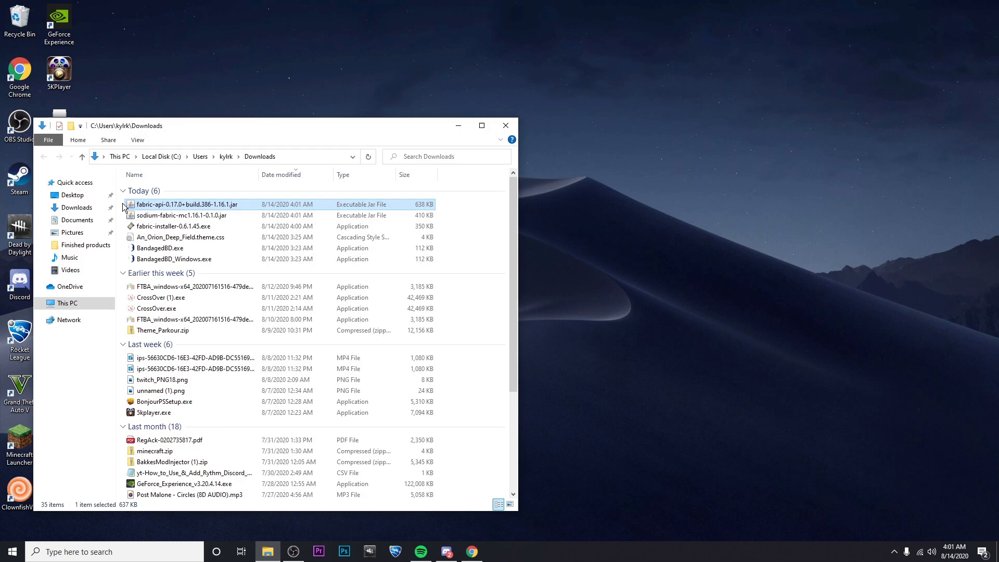
- Launch the fabric-installer from the desktop, relaunching it after cancelling the unverified publisher warning
click(173, 226)
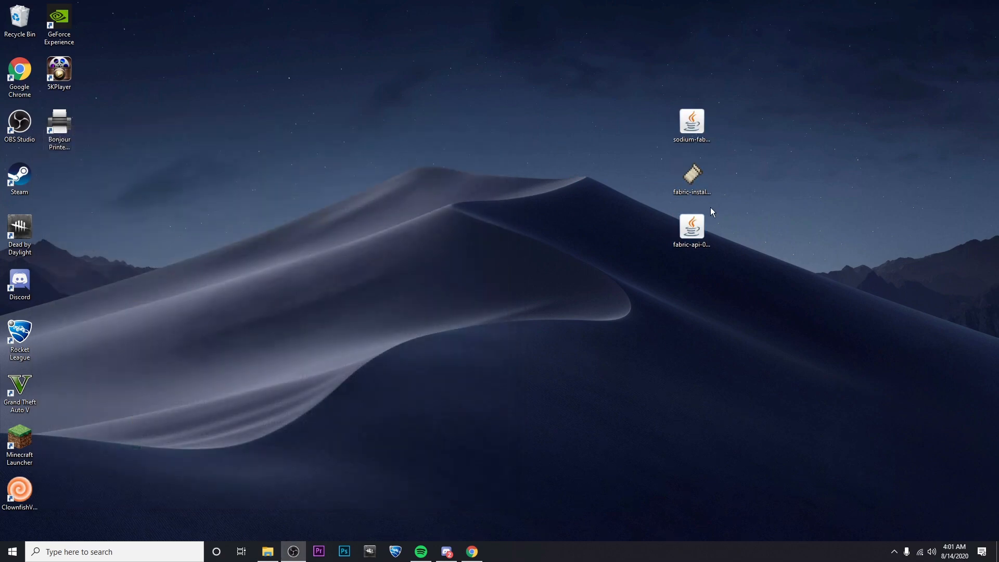
double_click(691, 178)
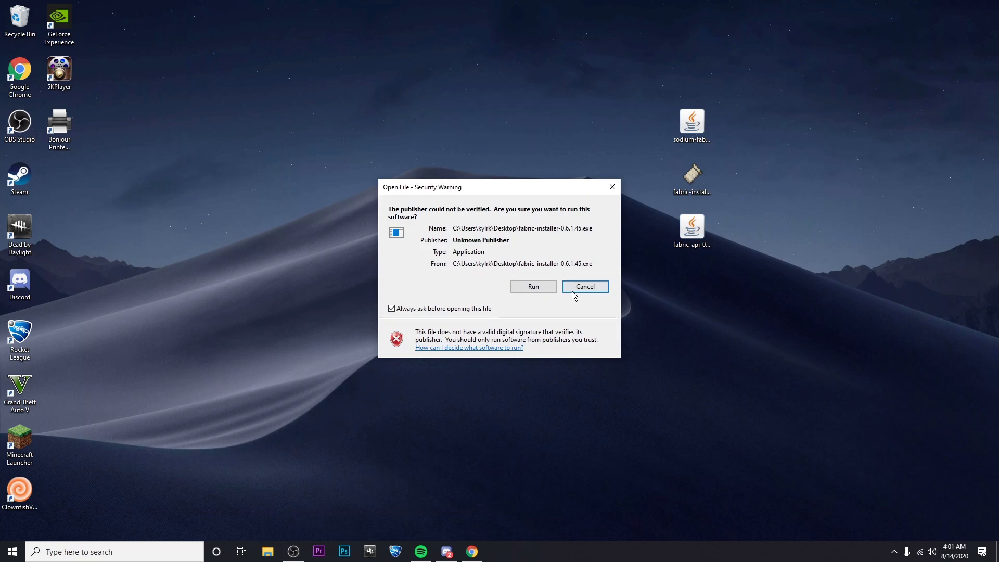
click(584, 286)
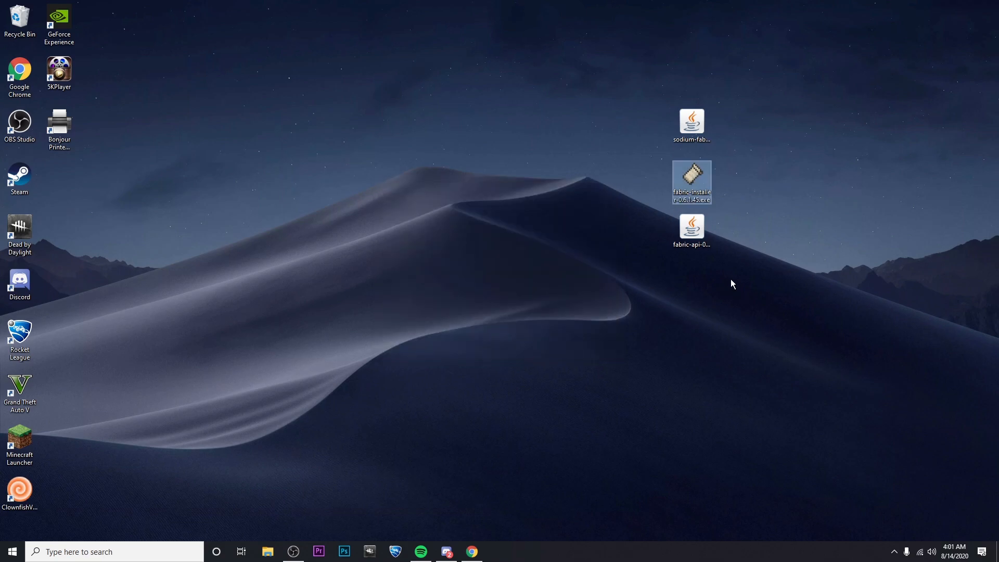
double_click(691, 182)
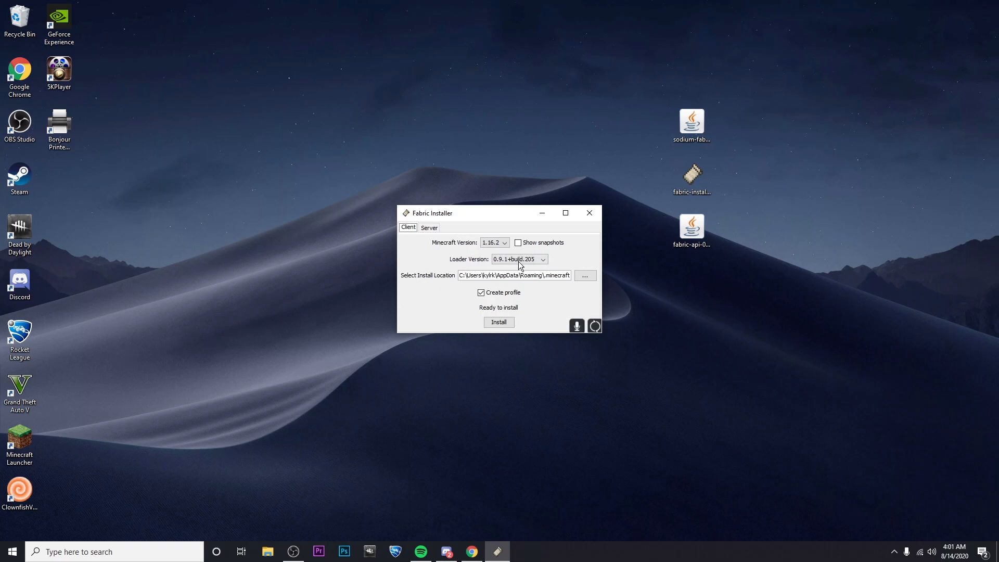
- Install Fabric Loader for Minecraft version 1.16.1 and confirm the success dialog
click(504, 242)
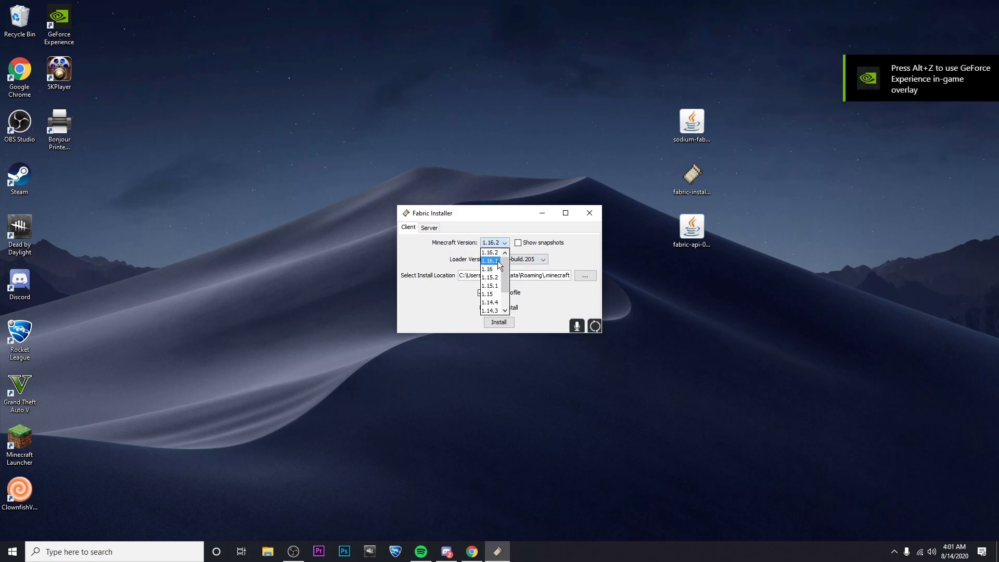
click(489, 268)
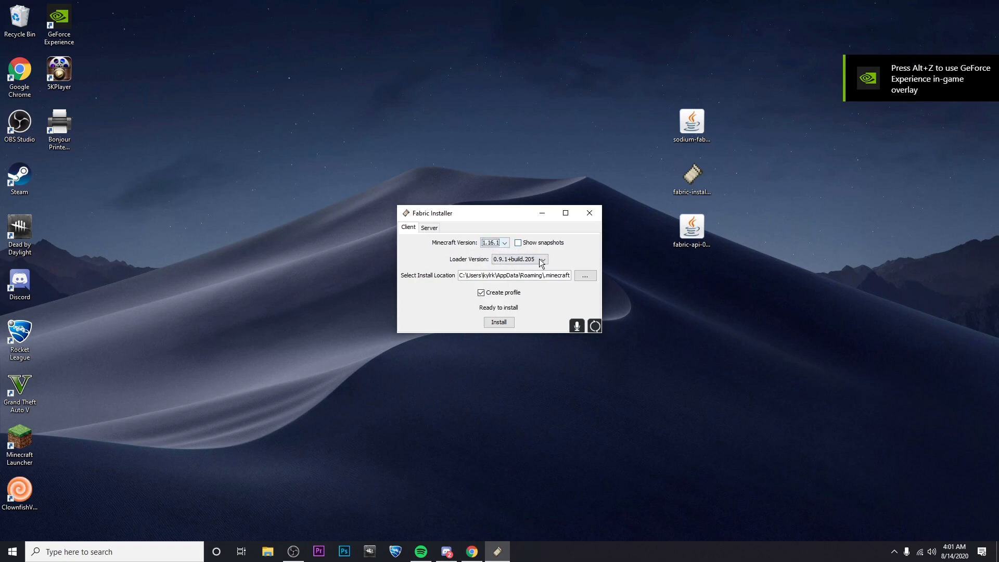
click(498, 322)
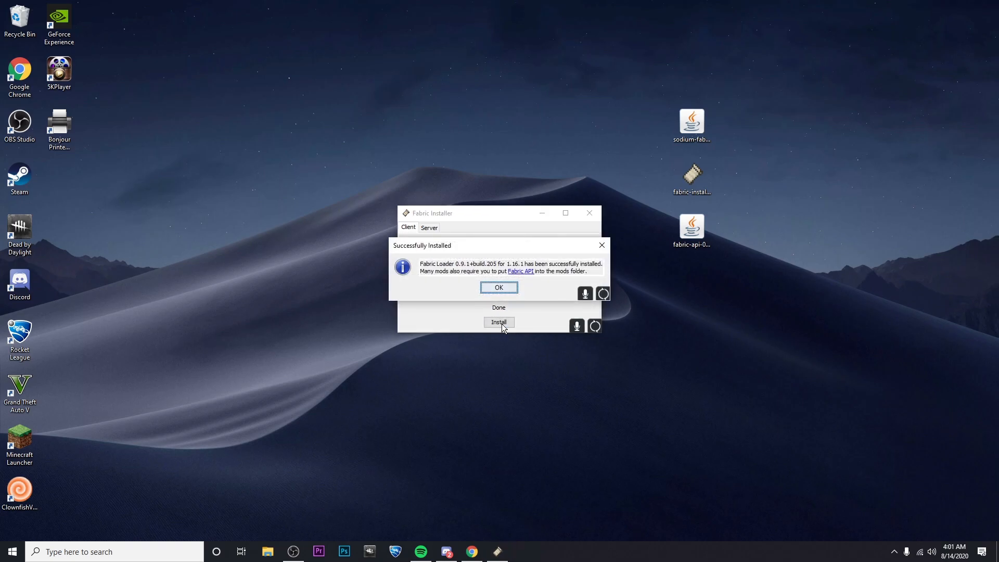
click(498, 287)
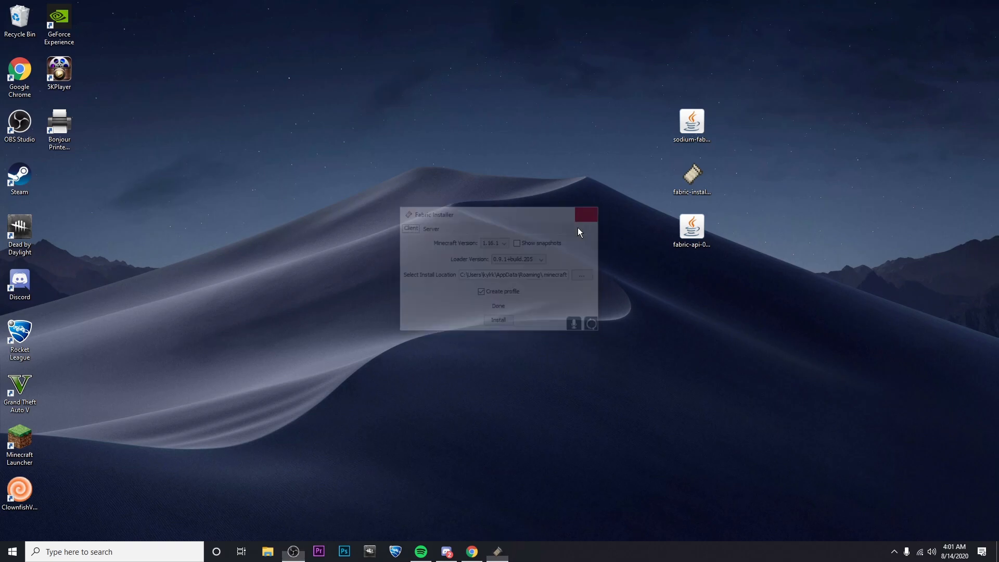
text(%a)
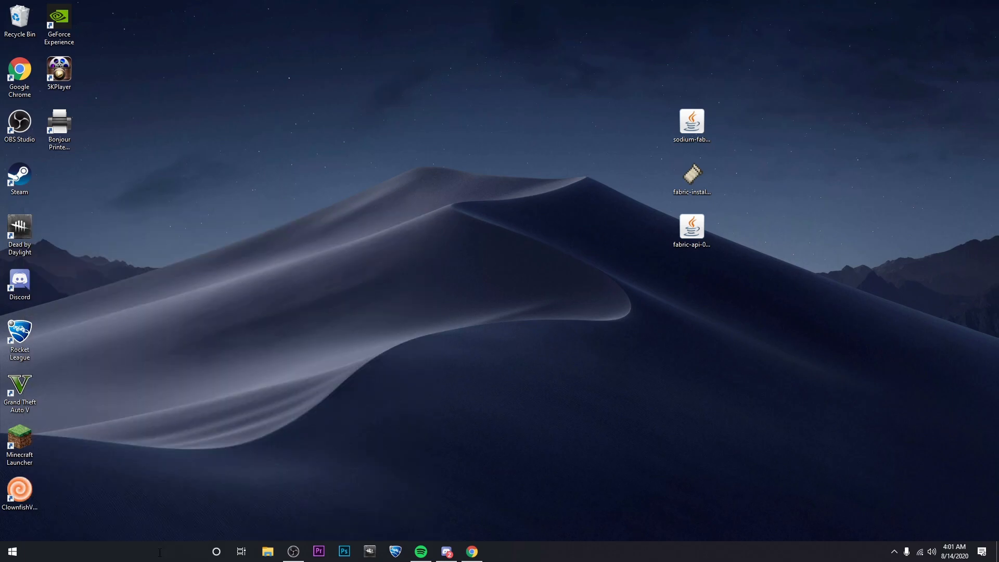
- Move the Sodium and Fabric API jars into .minecraft\mods, then close Explorer
click(267, 551)
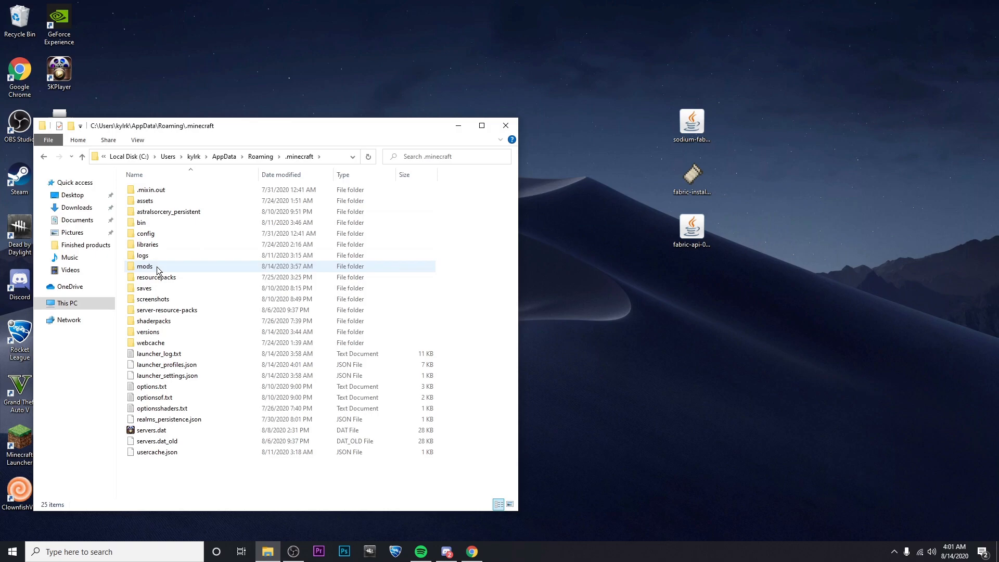
mouse_move(158, 268)
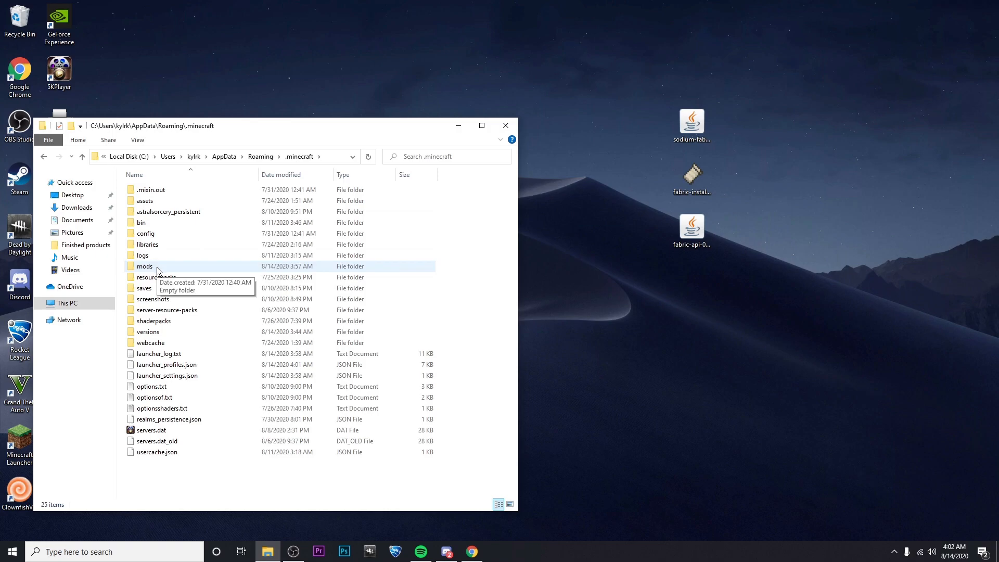
mouse_move(124, 284)
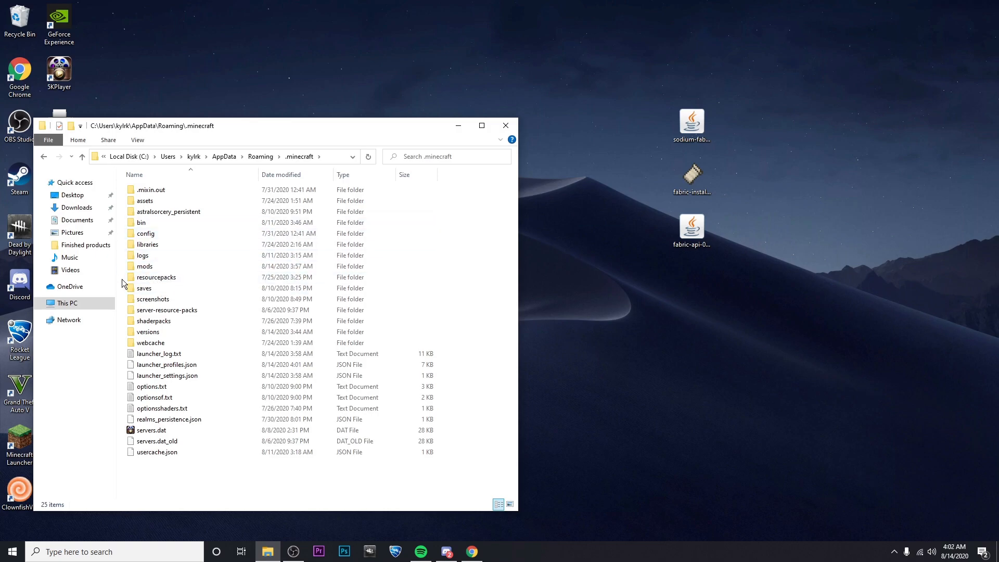
right_click(184, 284)
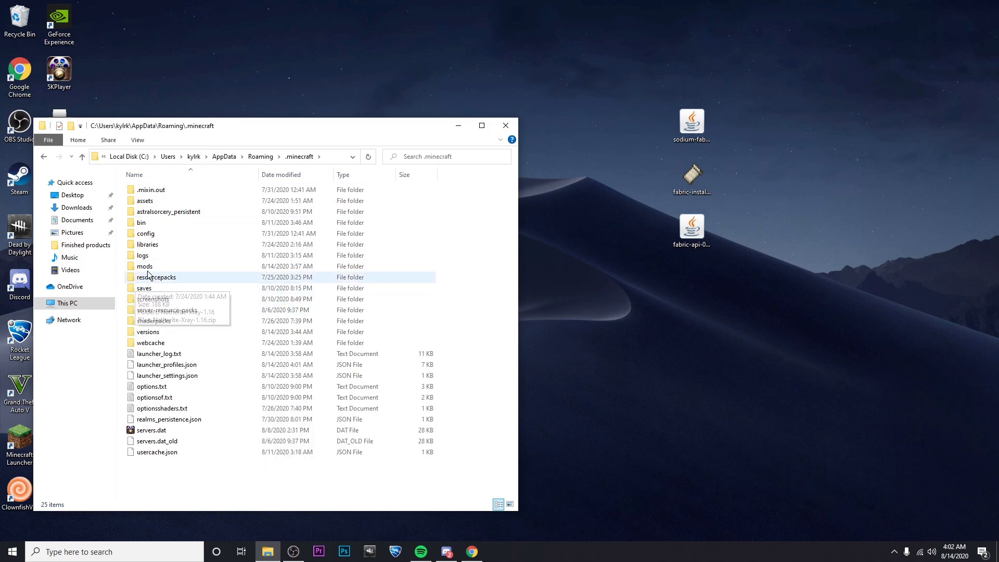
double_click(144, 266)
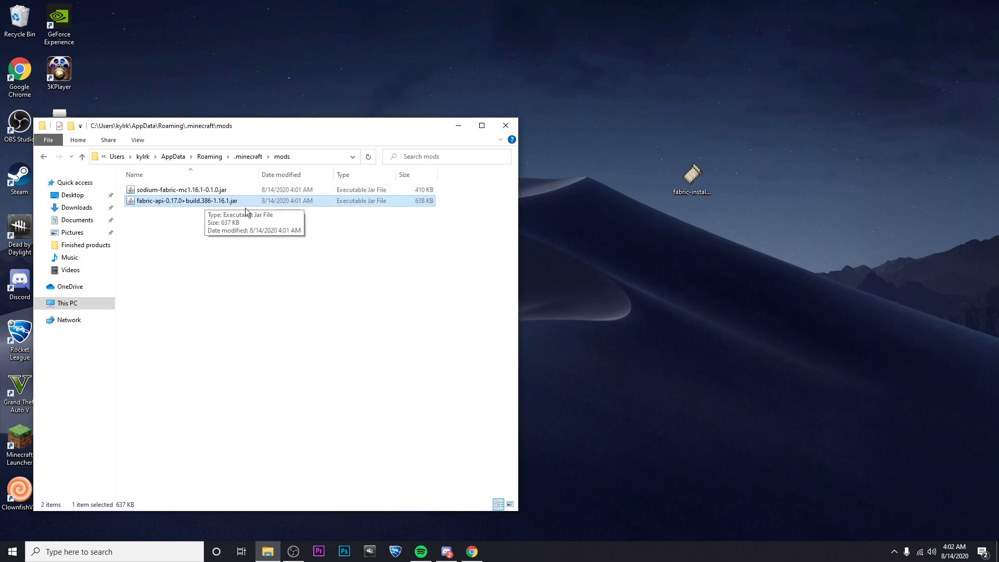
click(505, 125)
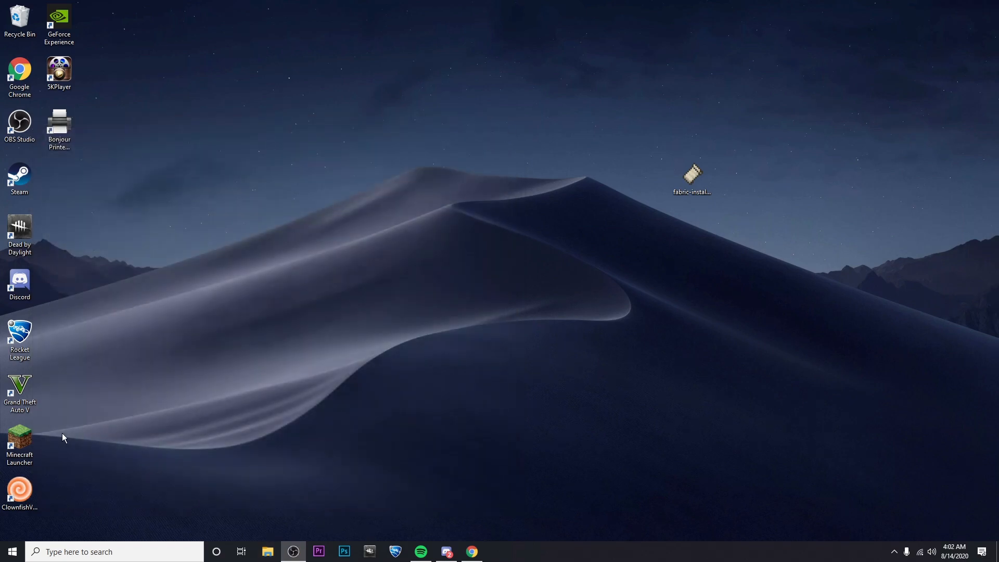
- Open Minecraft Launcher and play with the fabric-loader-1.16.1 profile selected
double_click(19, 438)
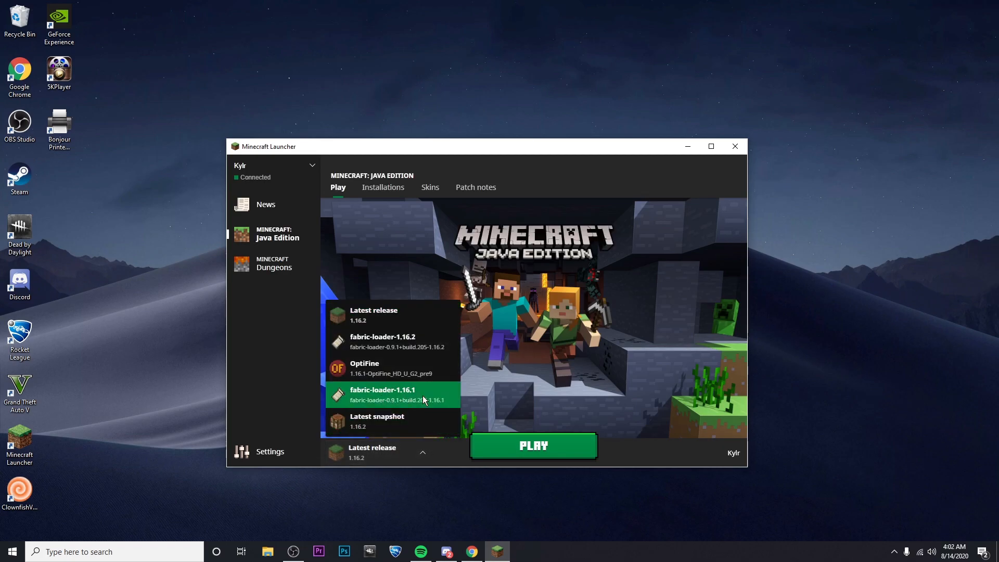
click(383, 394)
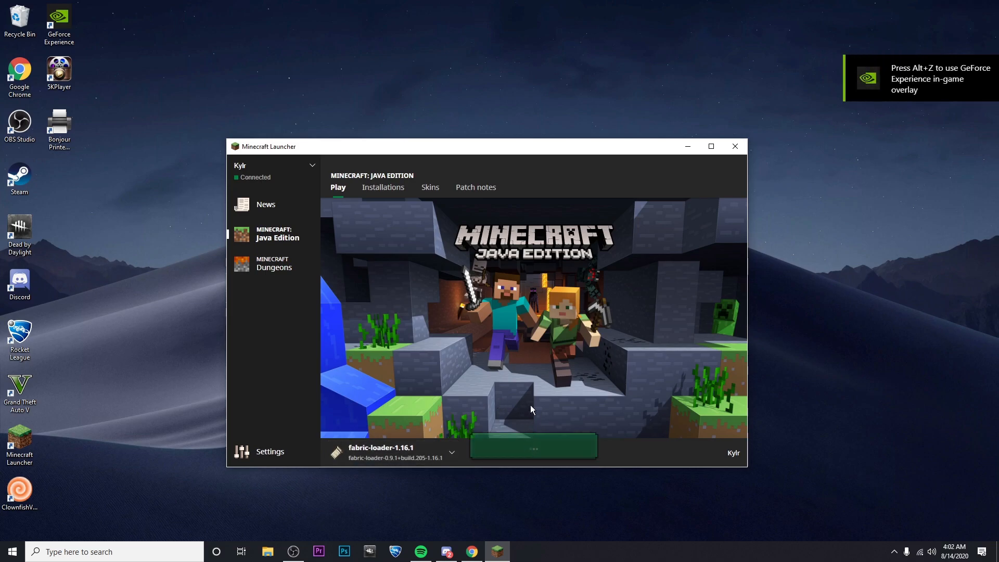
click(533, 446)
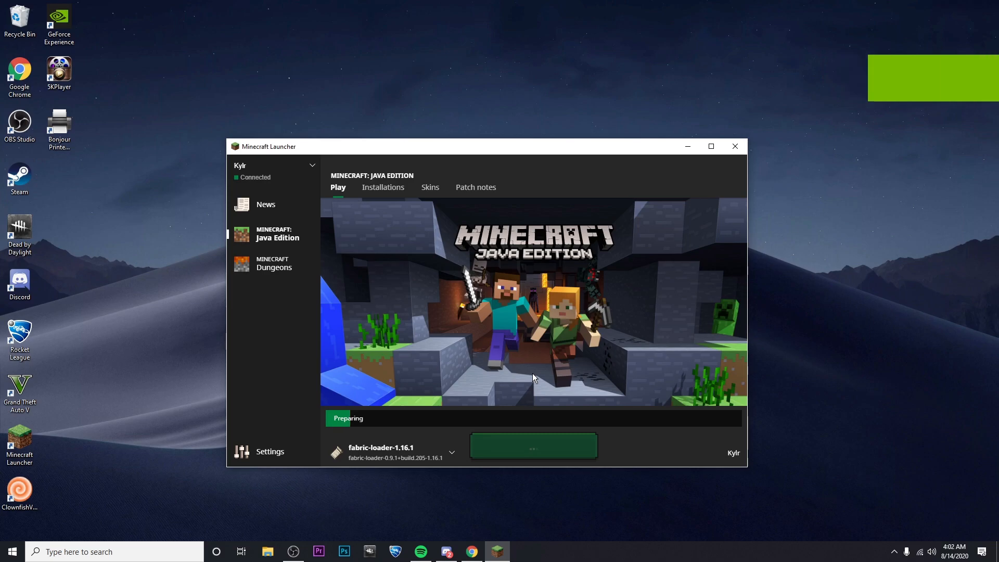
click(533, 446)
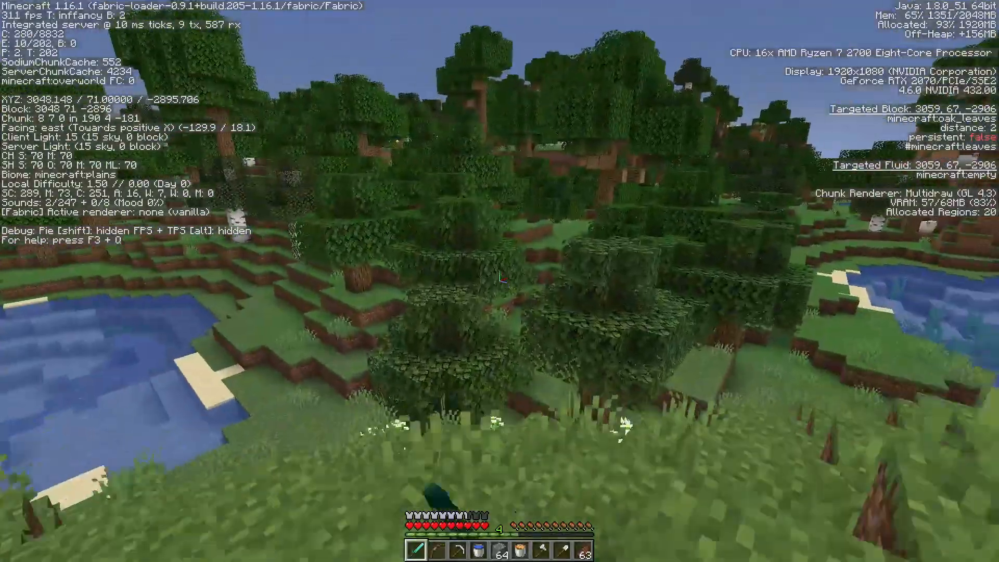
mouse_move(499, 281)
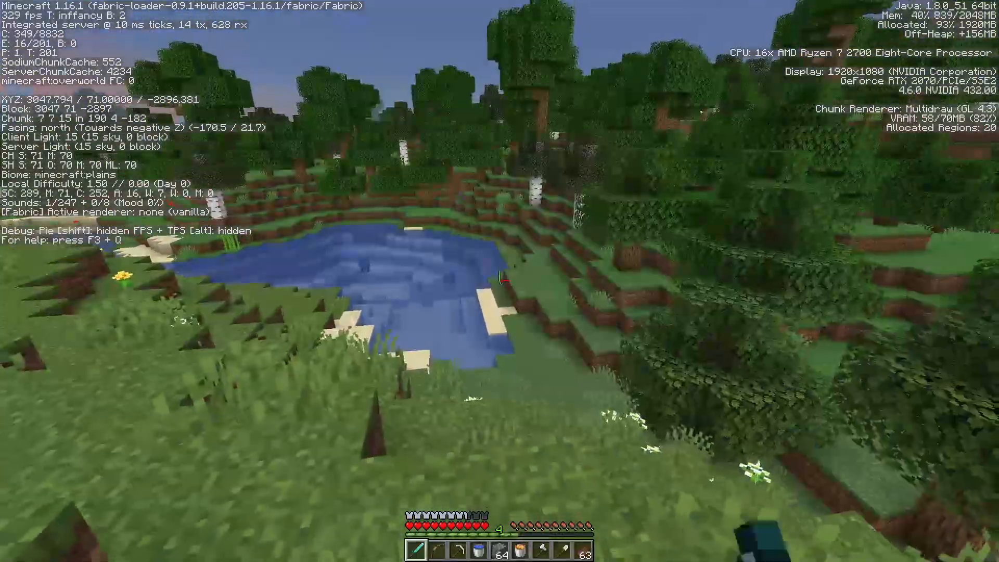
key(Escape)
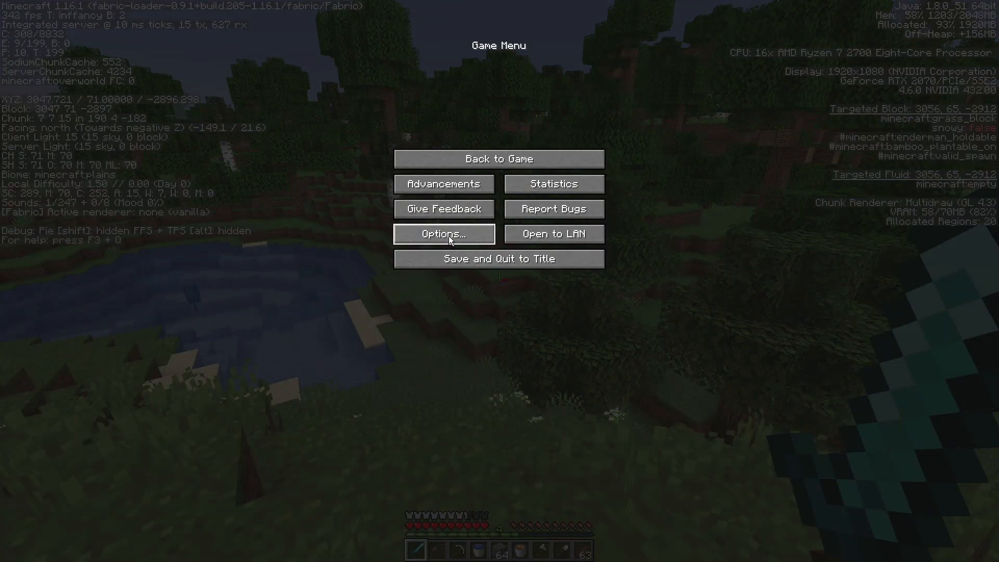
click(443, 234)
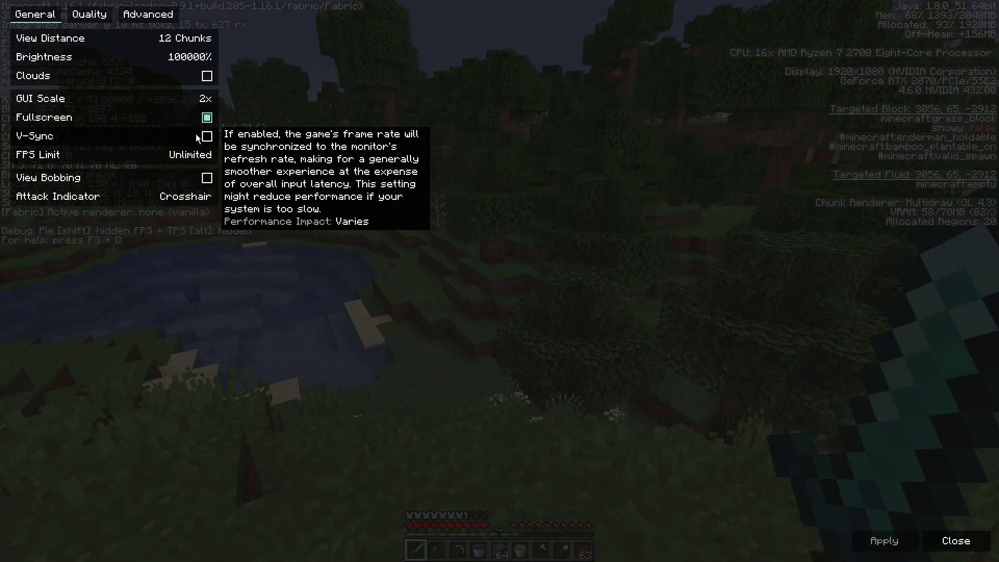
click(147, 13)
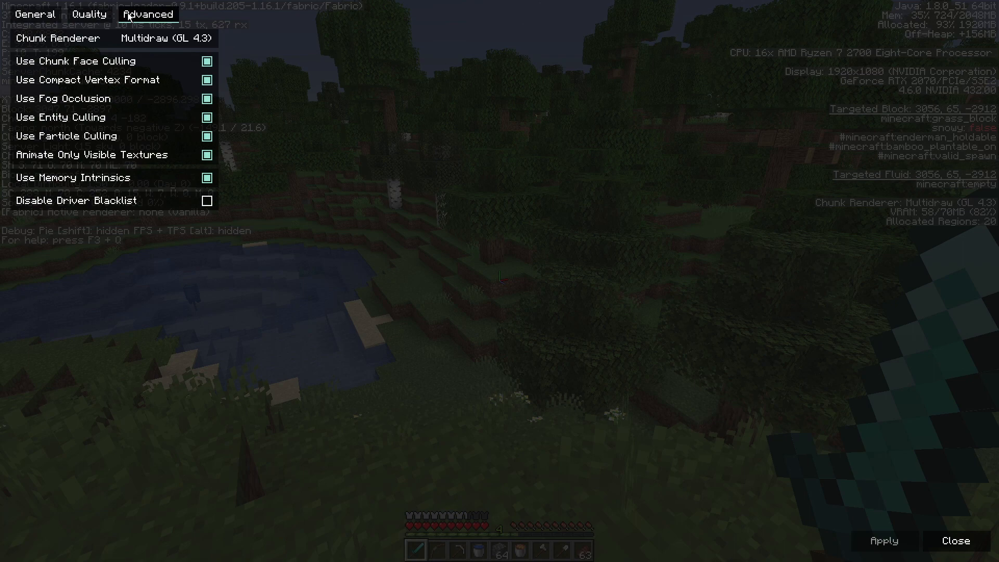
click(955, 539)
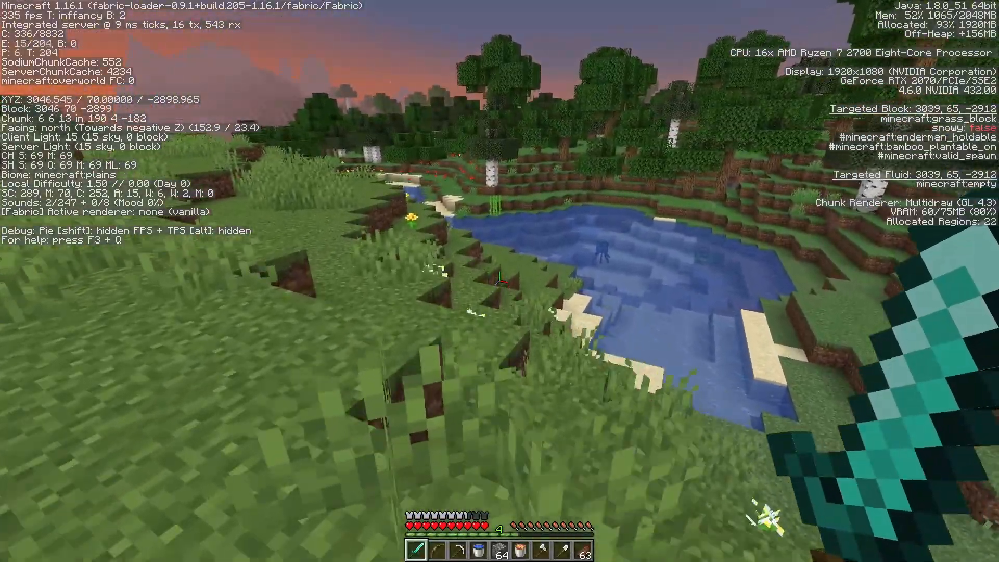
mouse_move(500, 281)
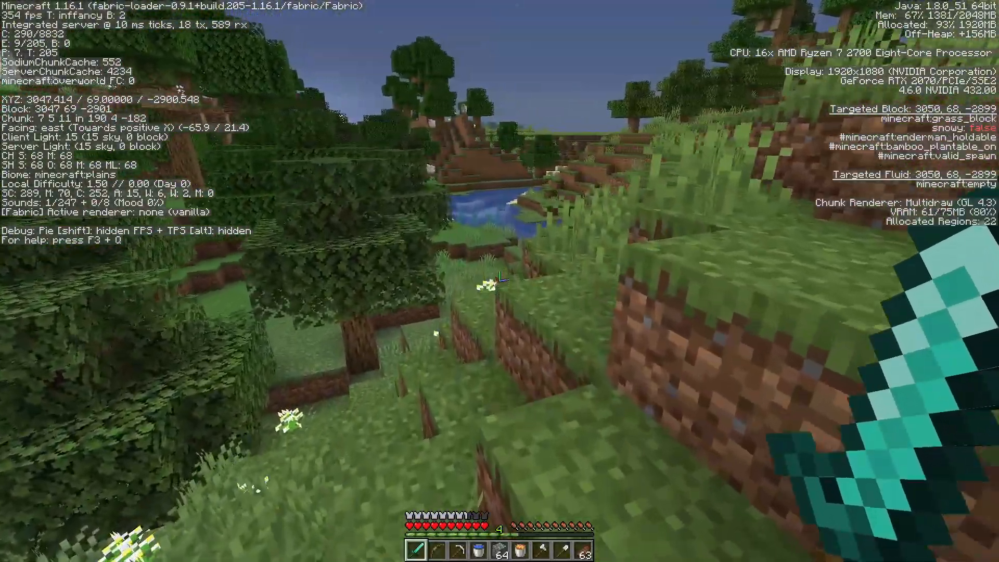